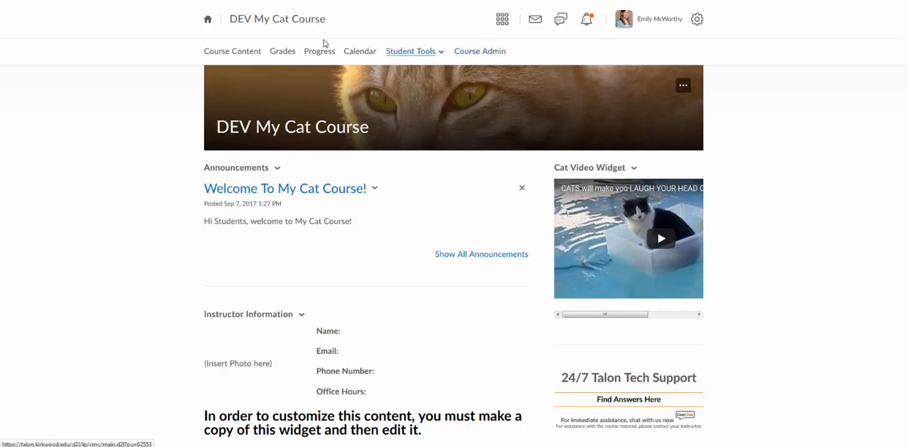
# - Go to Course Admin for DEV My Cat Course from the navbar
pyautogui.click(232, 51)
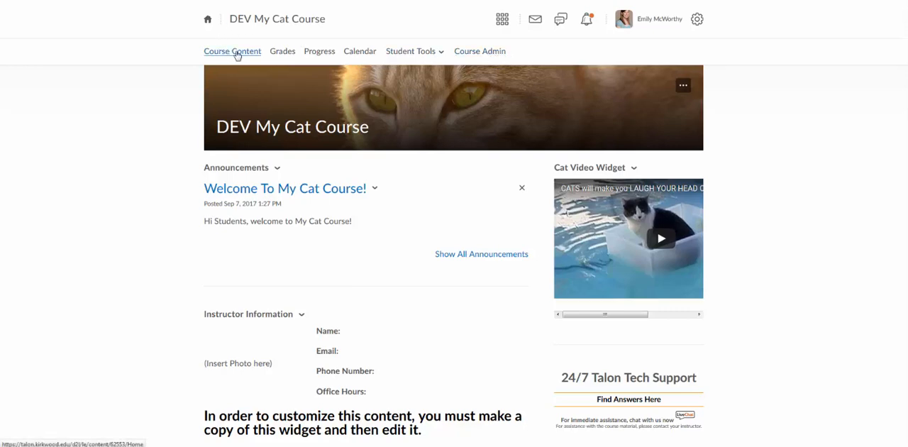
pyautogui.moveTo(275, 46)
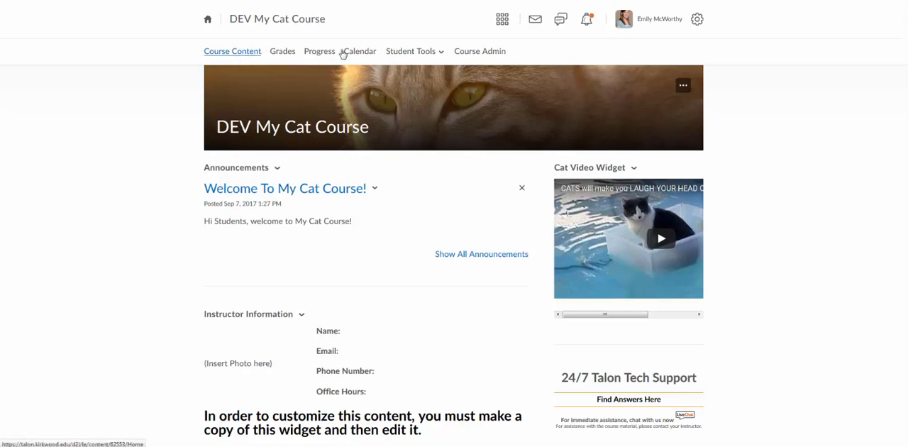
pyautogui.click(480, 51)
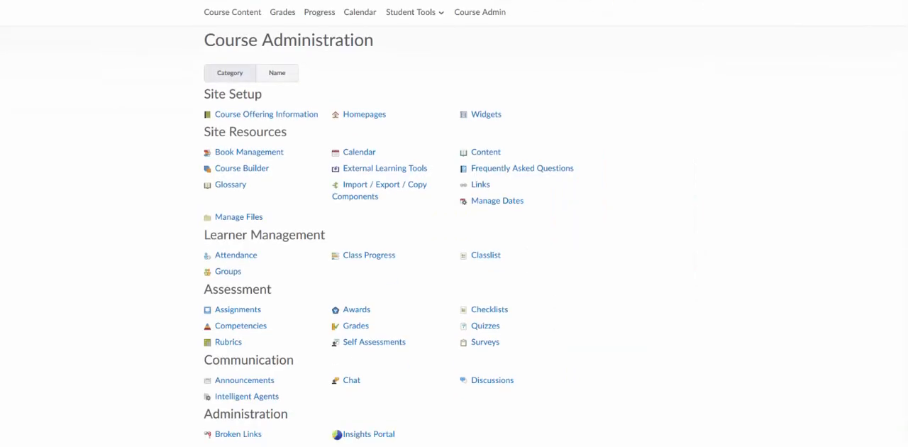
pyautogui.moveTo(492, 380)
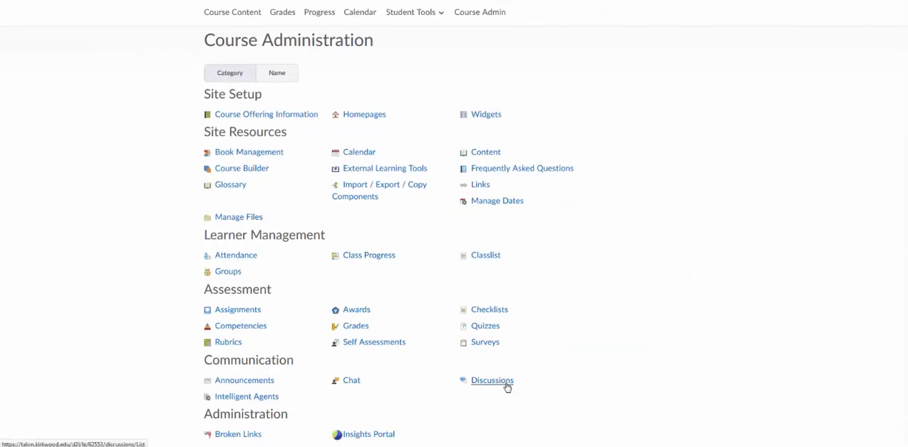
# - Go to Discussions and show the Cat Whiskers Discussion topic's actions menu
pyautogui.click(491, 381)
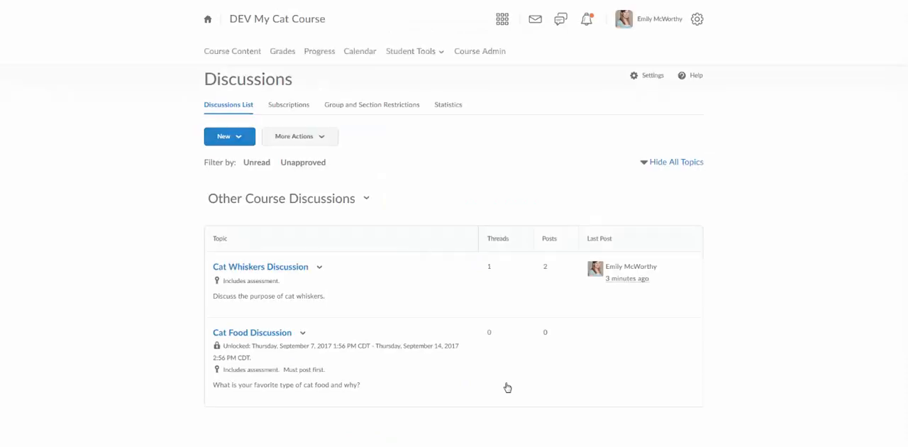
pyautogui.moveTo(891, 101)
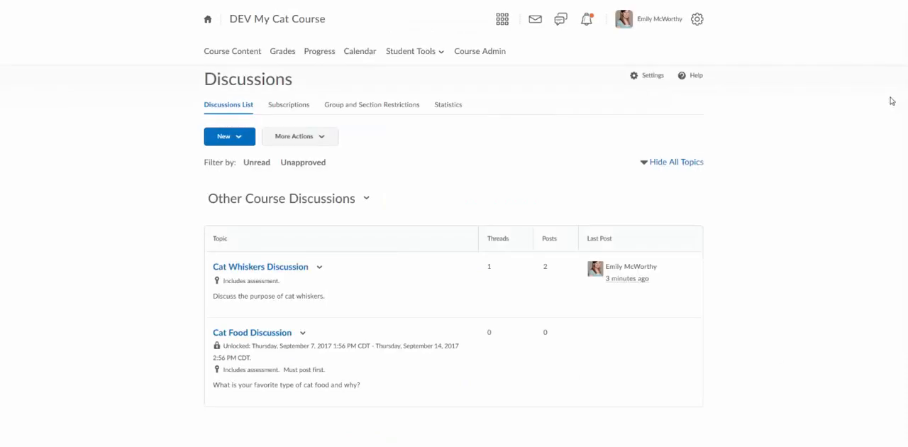
pyautogui.moveTo(320, 269)
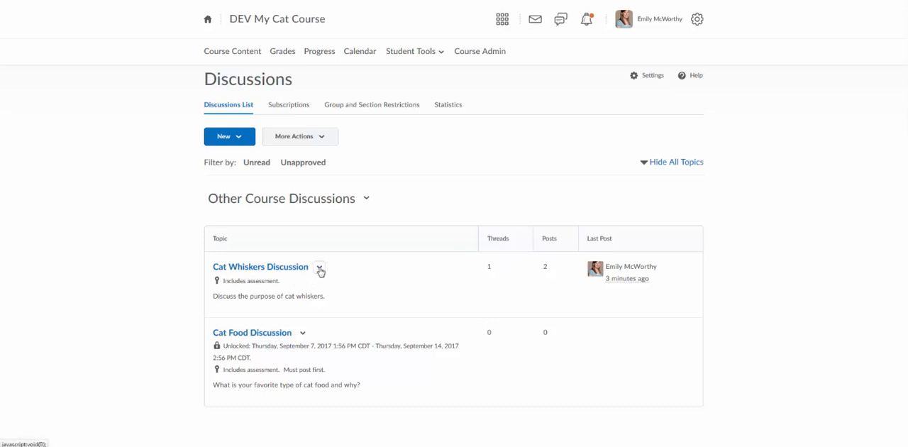
pyautogui.click(318, 267)
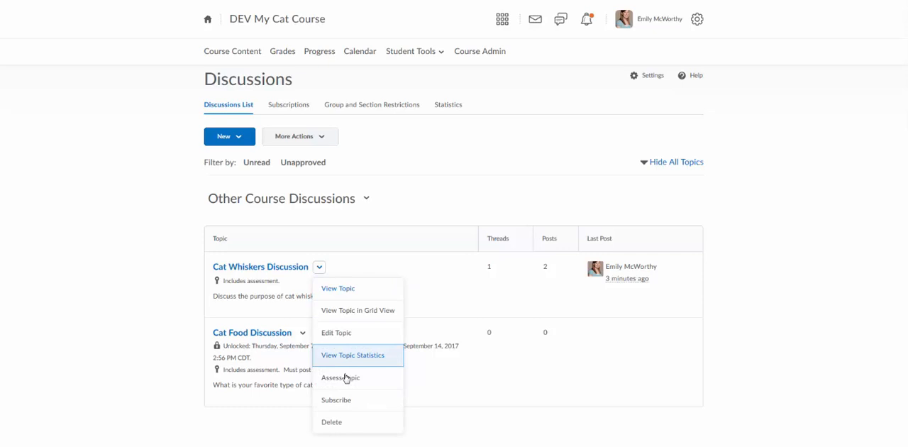
# - Choose Assess Topic for the Cat Whiskers Discussion
pyautogui.click(341, 377)
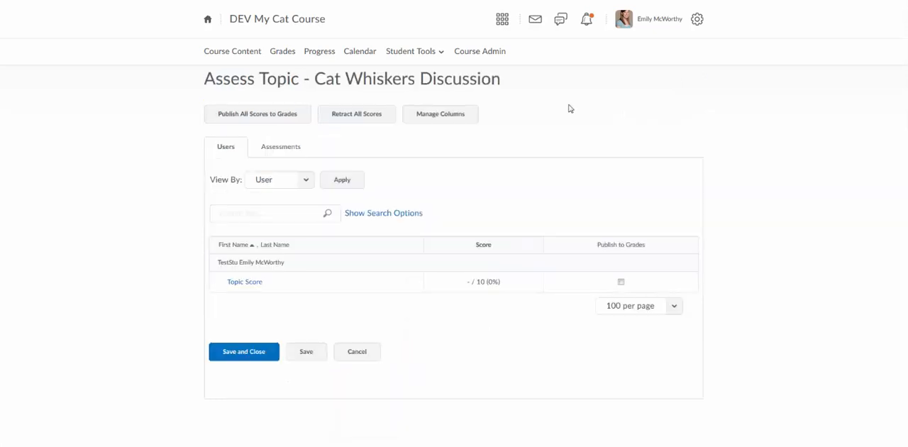
pyautogui.moveTo(315, 243)
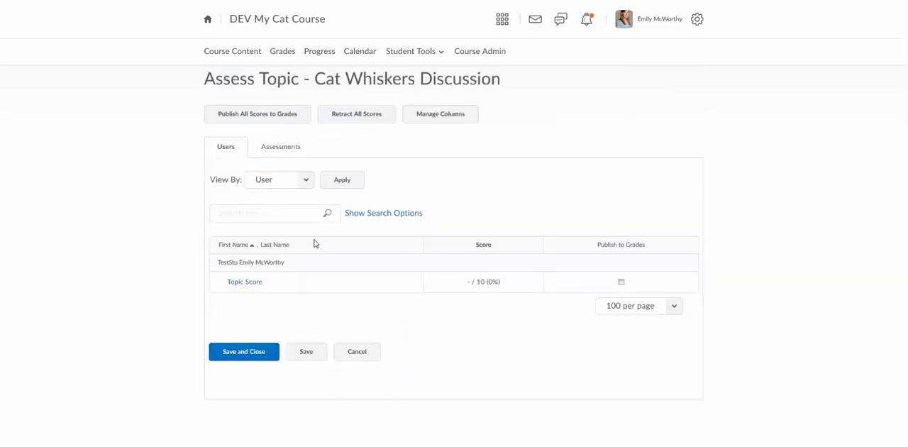
pyautogui.moveTo(233, 269)
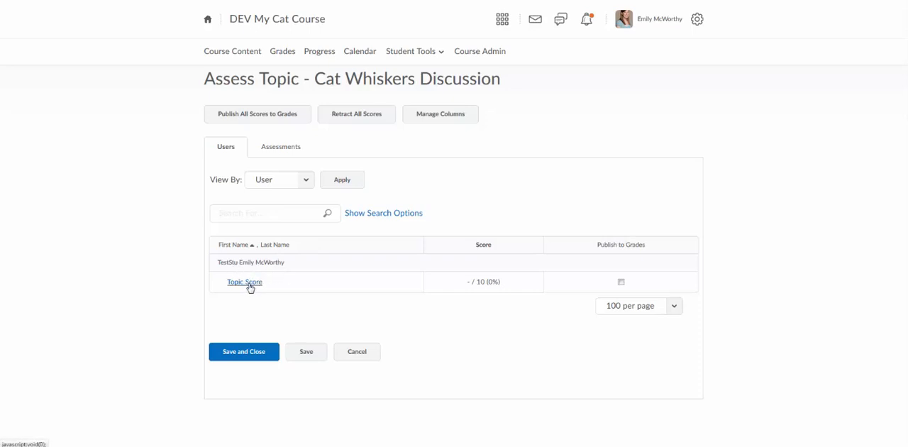
# - Enter feedback 'Nice job!' and topic score 10, leaving Publish score on save checked
pyautogui.click(244, 281)
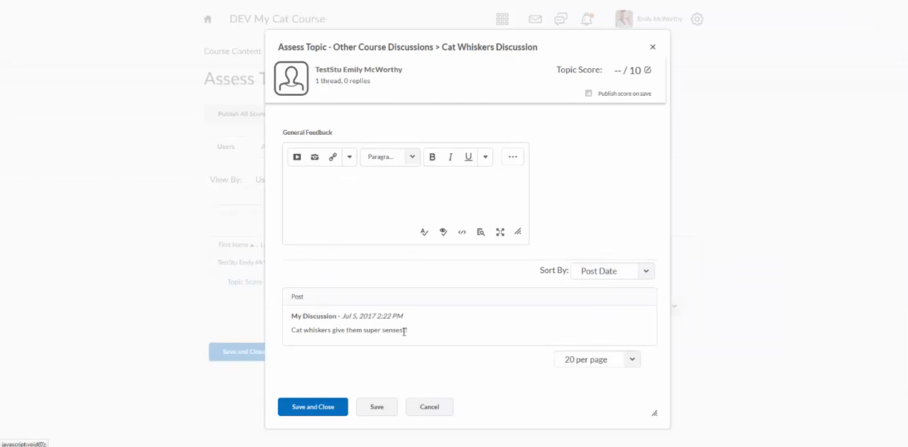
pyautogui.write('!!')
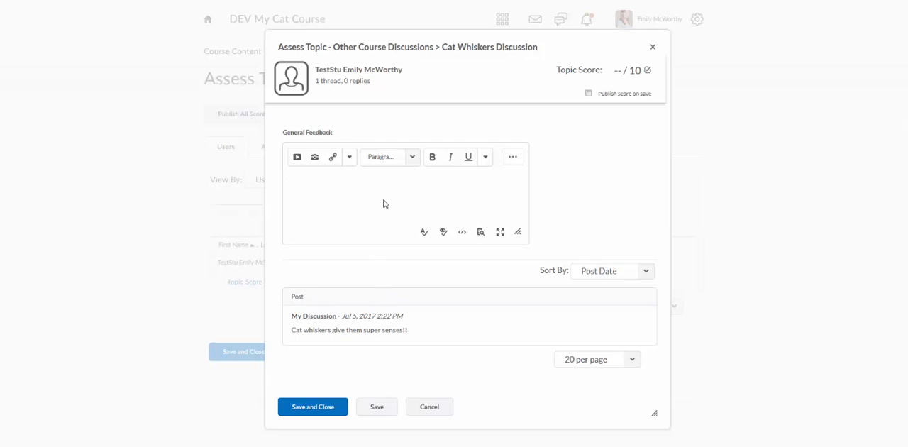
pyautogui.write('Nice job!')
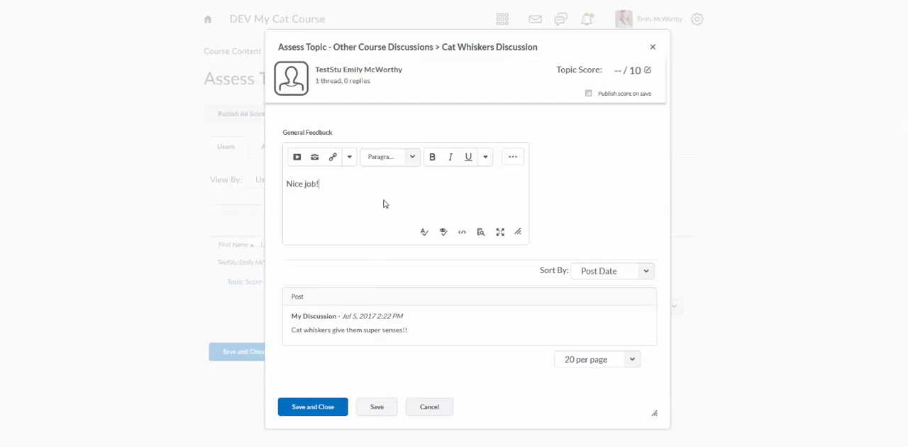
pyautogui.click(599, 69)
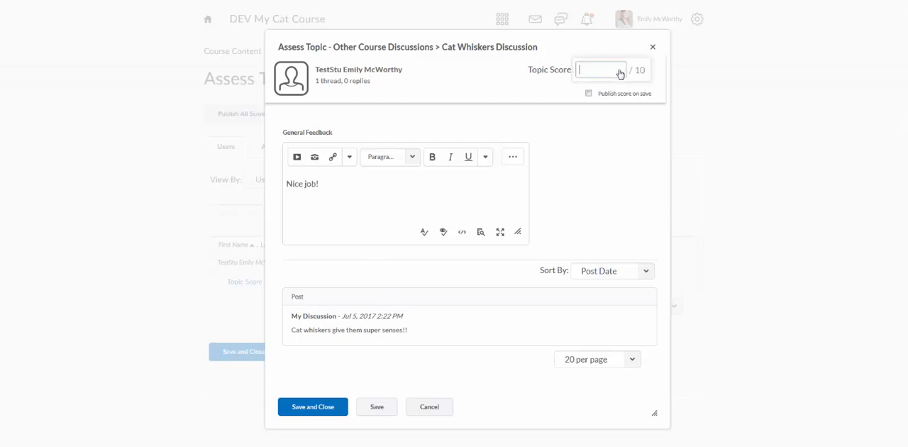
pyautogui.write('10')
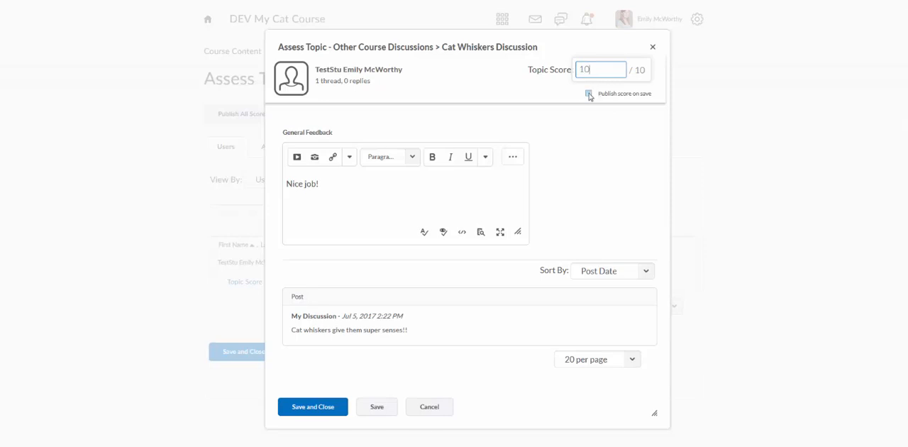
pyautogui.click(588, 93)
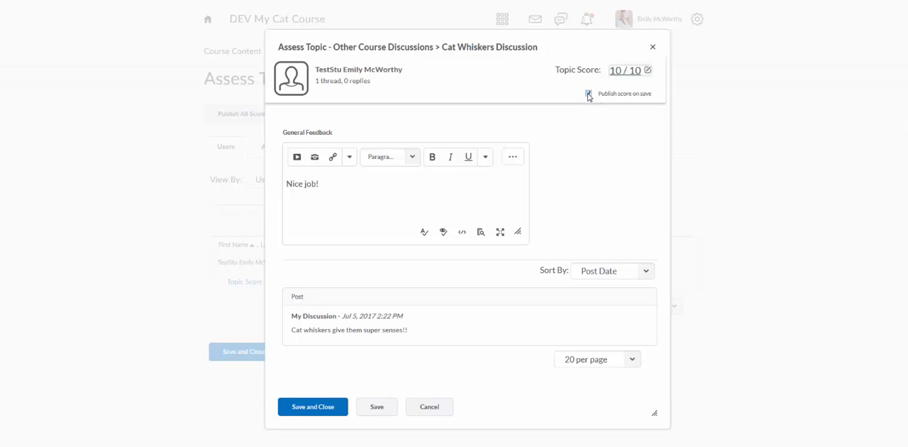
pyautogui.click(588, 94)
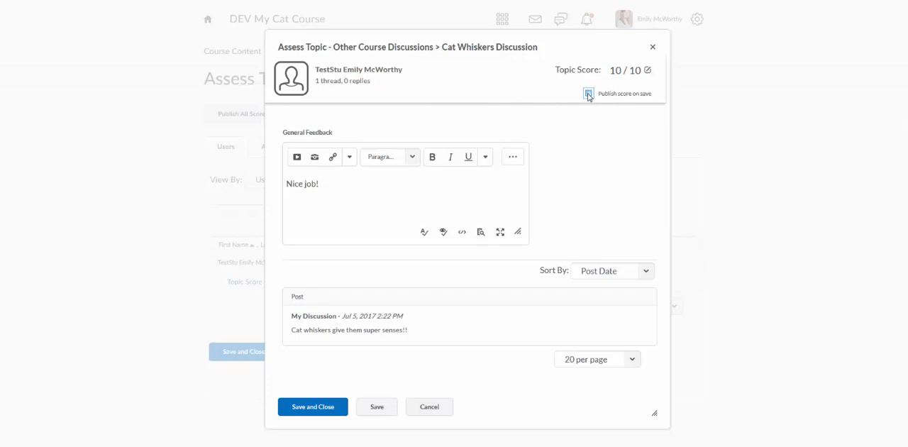
pyautogui.click(587, 94)
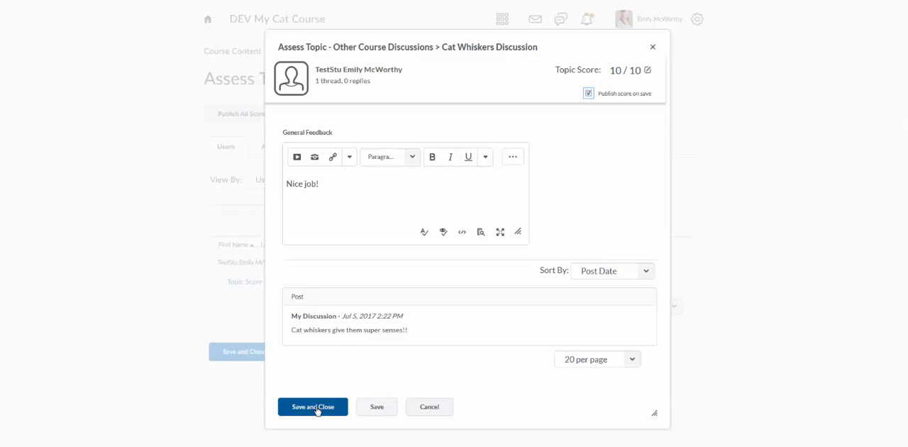
# - Save the assessment, overwrite existing feedback, and tick Publish to Grades for the Topic Score
pyautogui.click(312, 405)
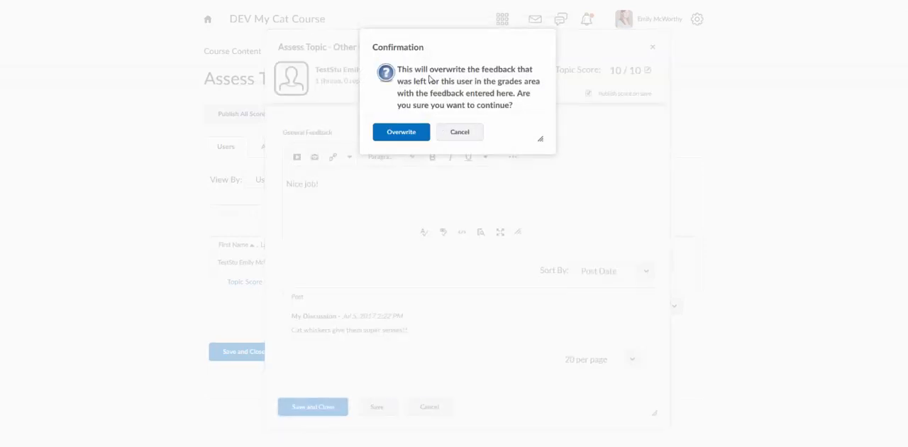
pyautogui.moveTo(432, 80)
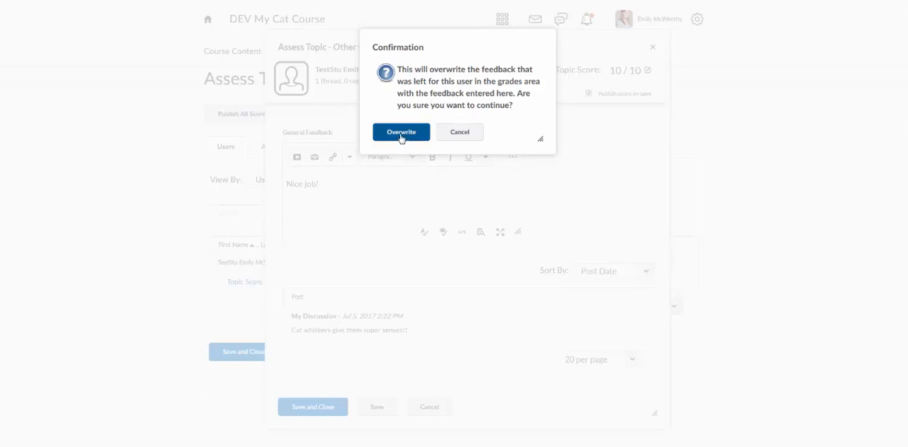
pyautogui.click(400, 132)
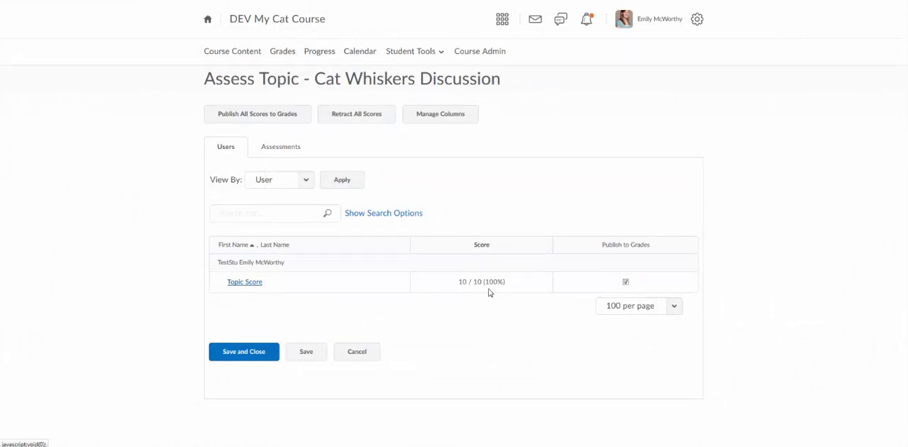
pyautogui.click(625, 281)
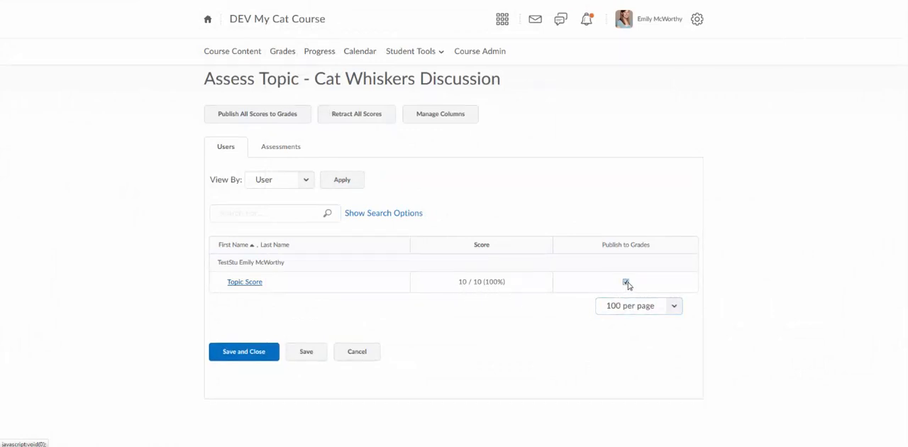
pyautogui.click(624, 281)
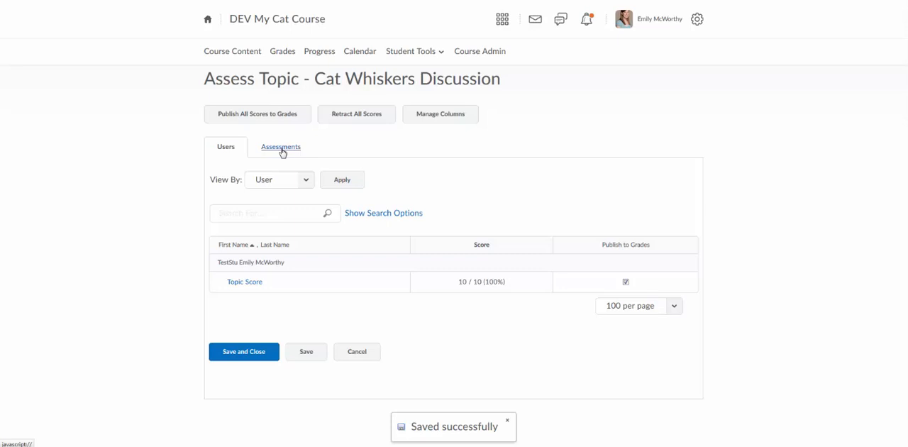
# - From the Assessments view, reopen the student's assessment, enter 'Nice job!' and mark it for publishing
pyautogui.click(281, 147)
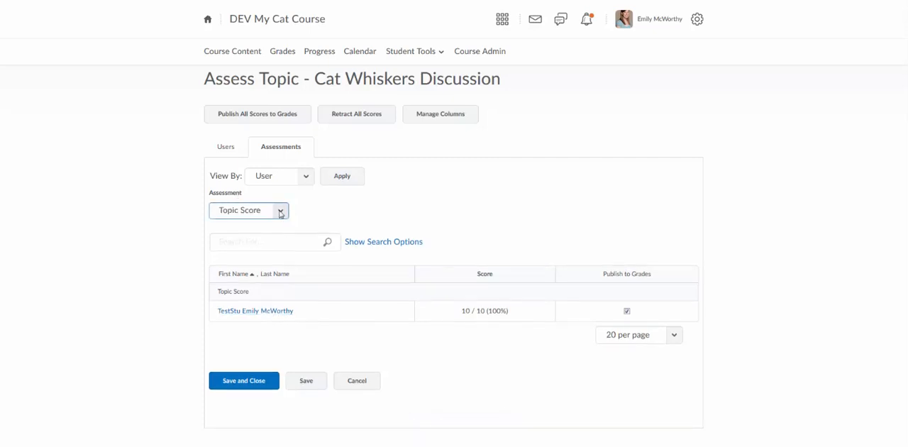
pyautogui.moveTo(255, 312)
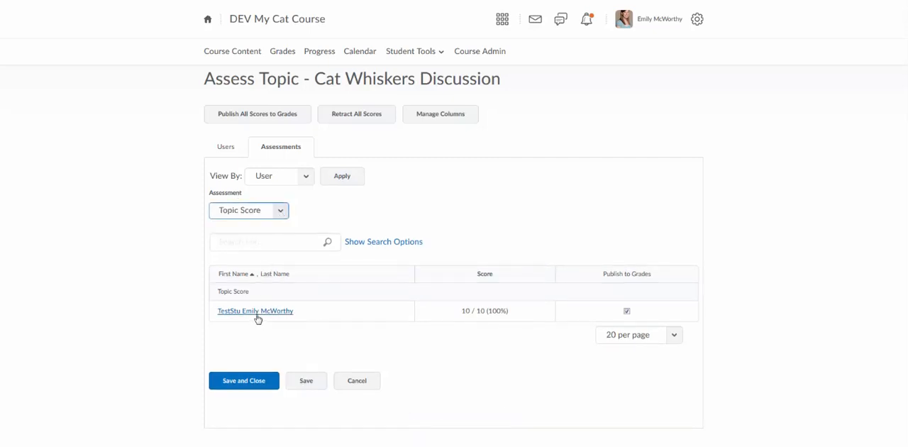
pyautogui.click(255, 311)
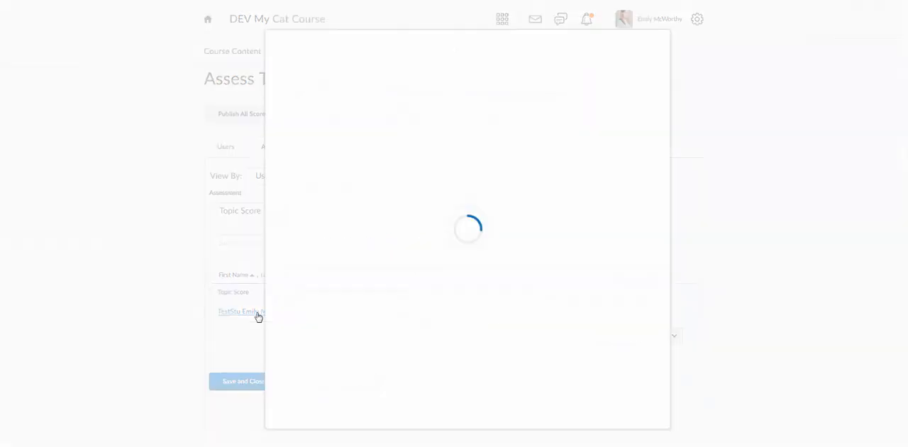
pyautogui.click(239, 311)
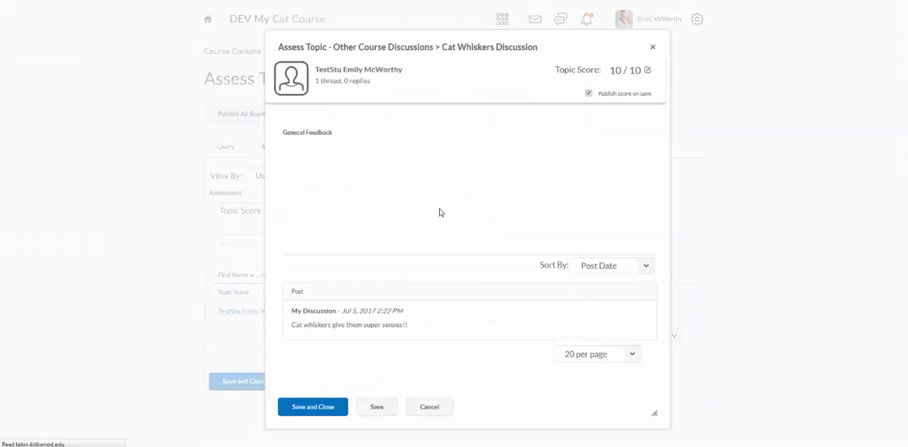
pyautogui.write('Nice job!')
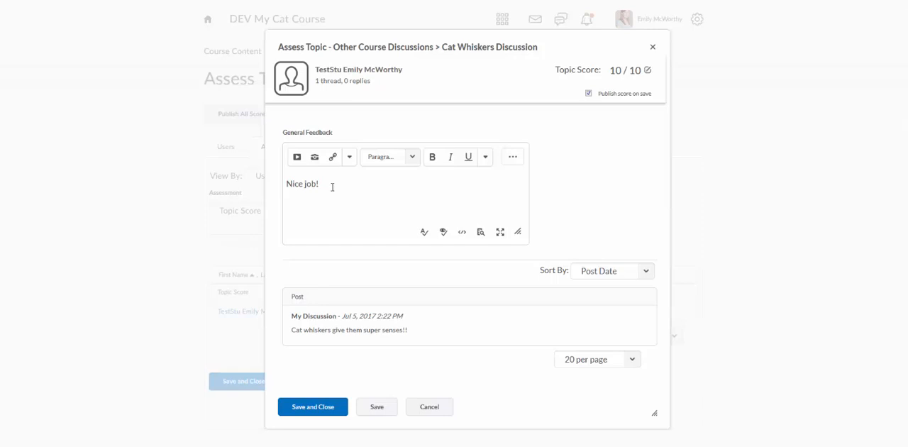
pyautogui.moveTo(623, 71)
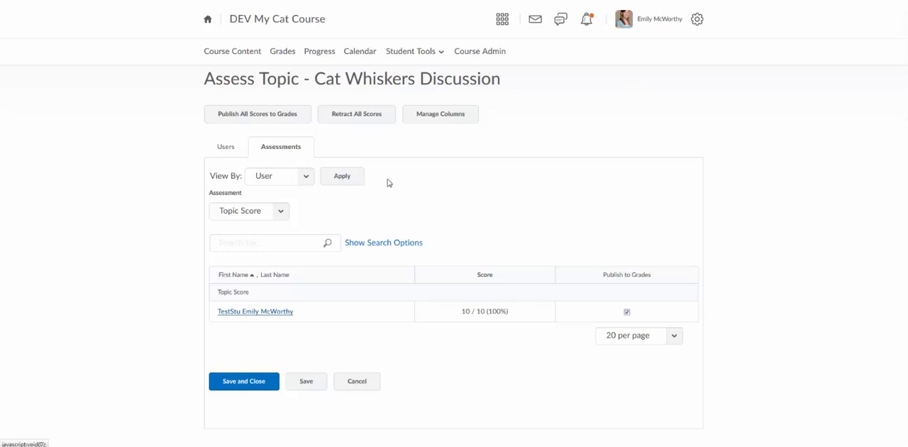
pyautogui.click(627, 313)
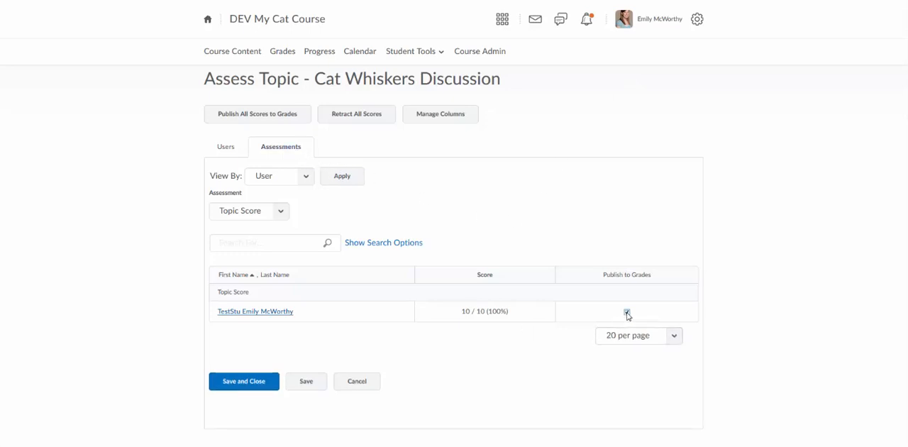
pyautogui.click(626, 312)
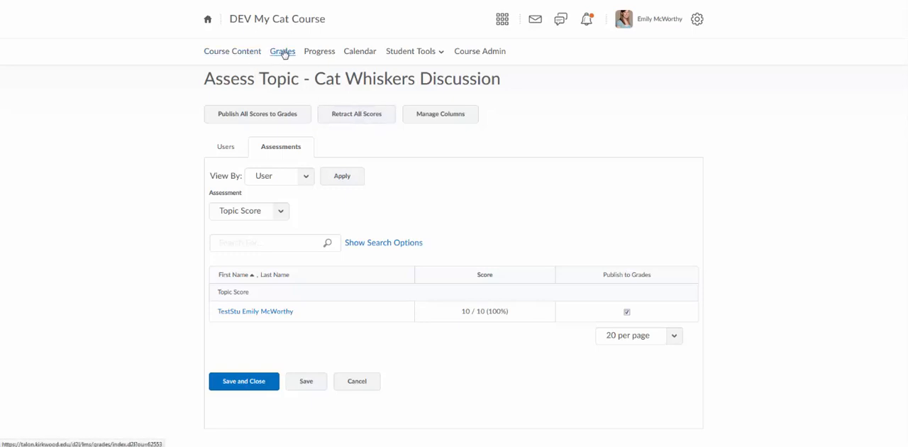
# - Go to Grades and choose Enter Grades for the Whiskers Discussion item
pyautogui.click(282, 51)
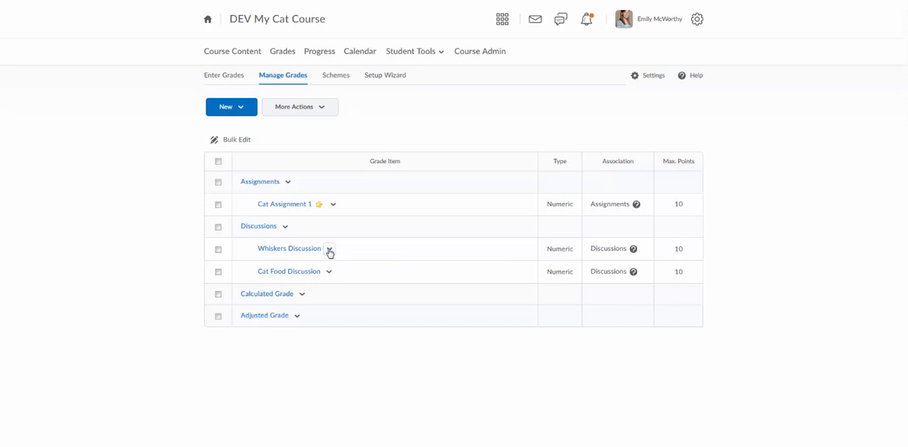
pyautogui.click(329, 249)
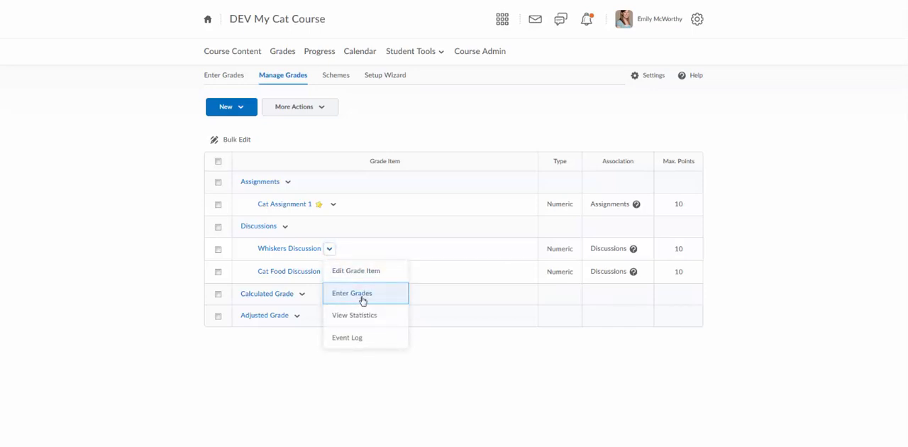
pyautogui.click(352, 293)
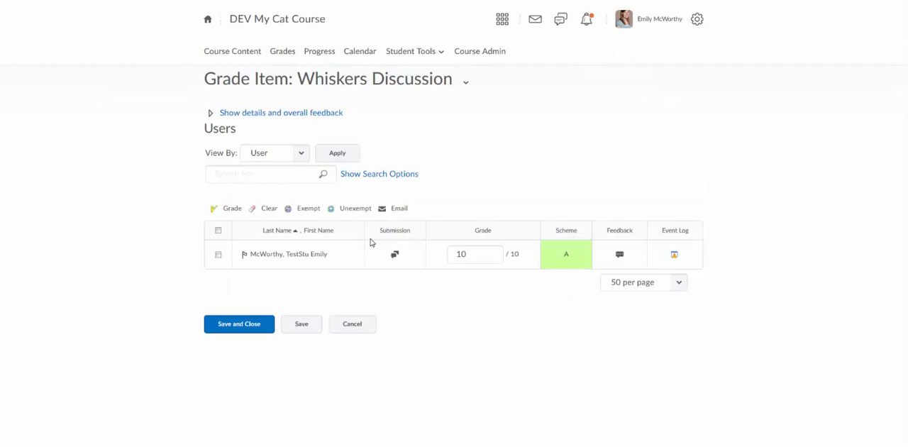
pyautogui.moveTo(395, 254)
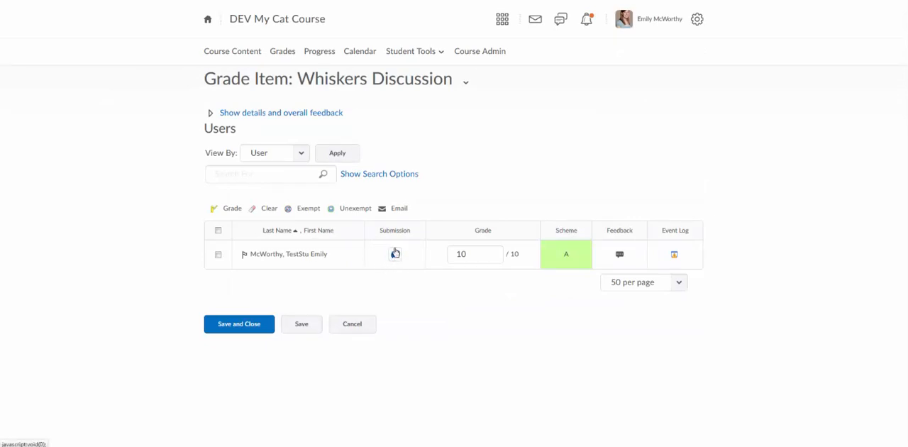
pyautogui.moveTo(394, 254)
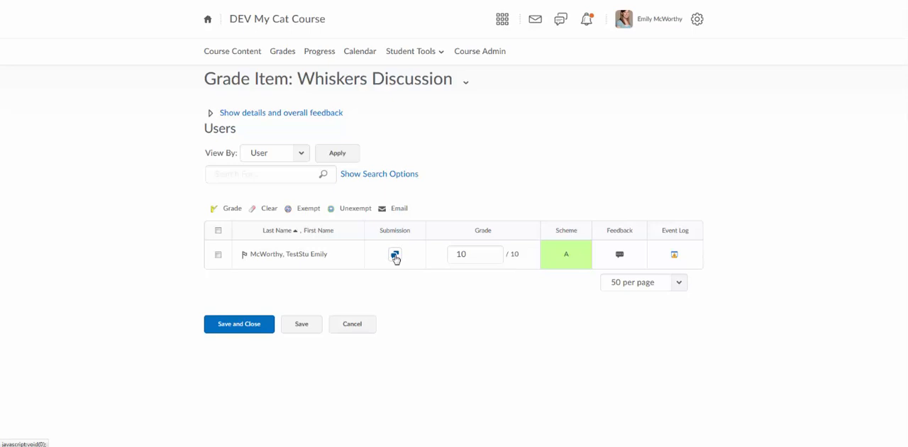
# - From the submission icon, save 'Nice job!' over existing feedback and verify the grade of 10
pyautogui.click(394, 254)
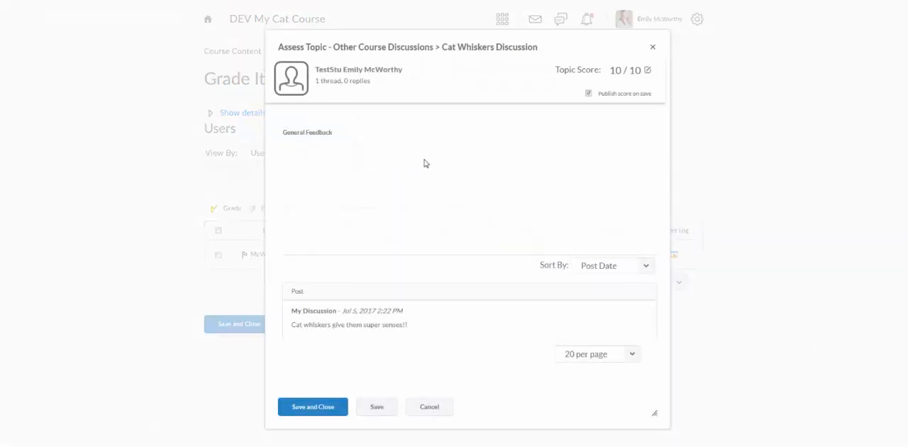
pyautogui.write('Nice job!')
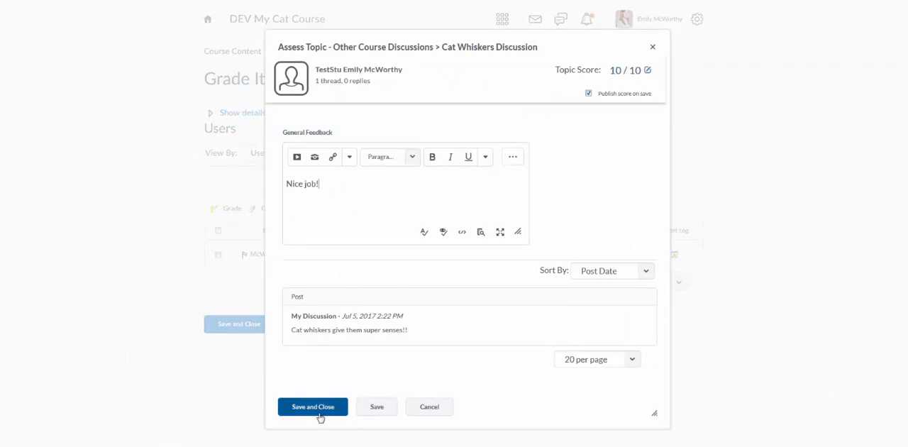
pyautogui.click(312, 406)
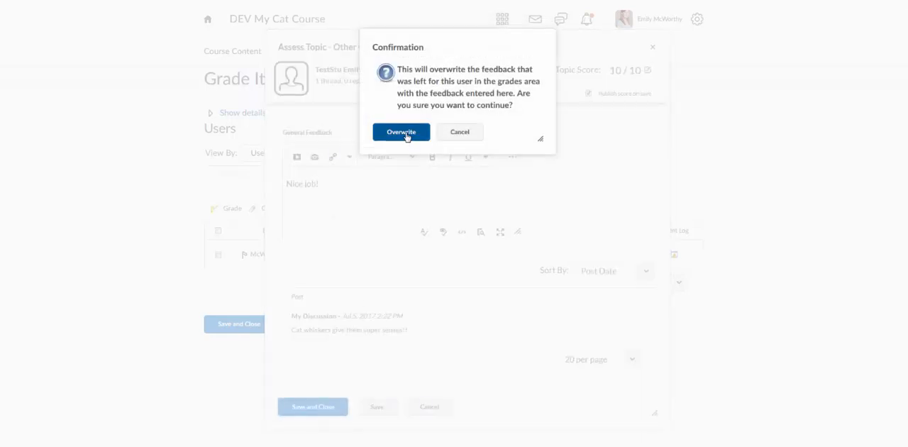
pyautogui.click(400, 132)
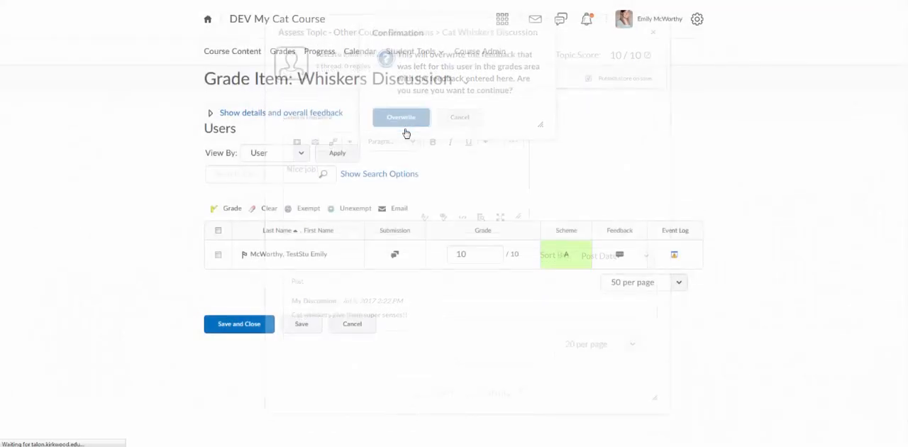
pyautogui.click(400, 116)
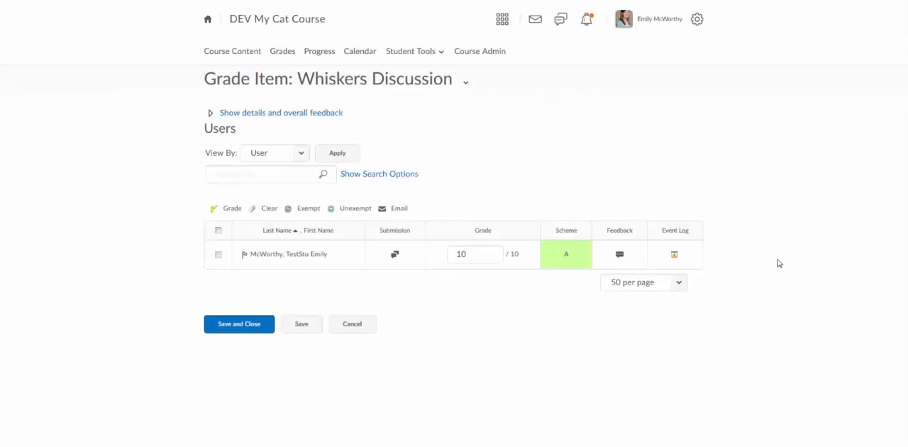
pyautogui.click(476, 254)
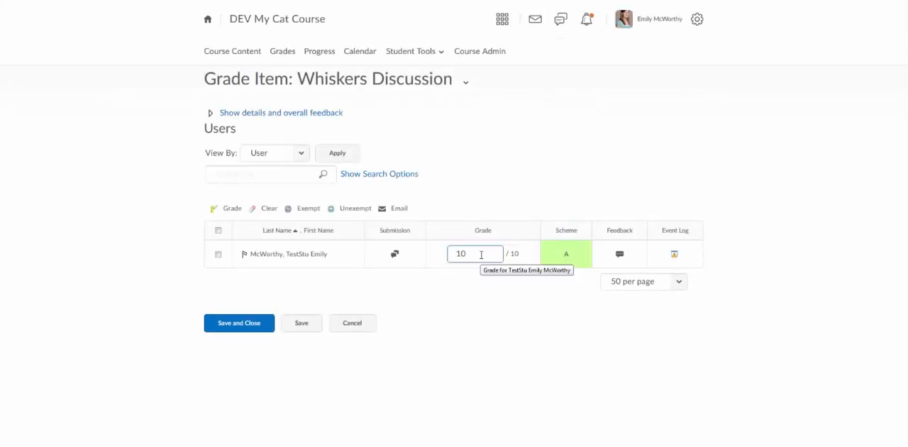